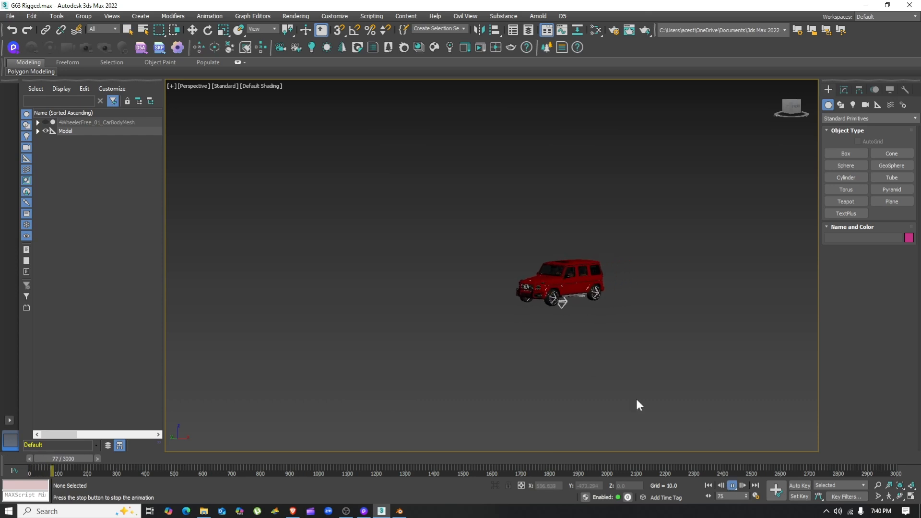
In 3ds Max, stop the car animation, start an export and cancel it
left_click(732, 486)
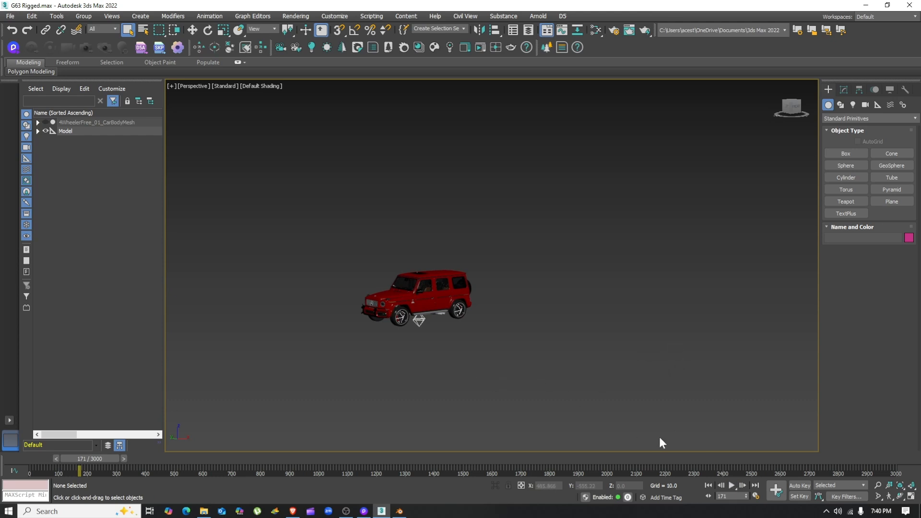
left_click(416, 294)
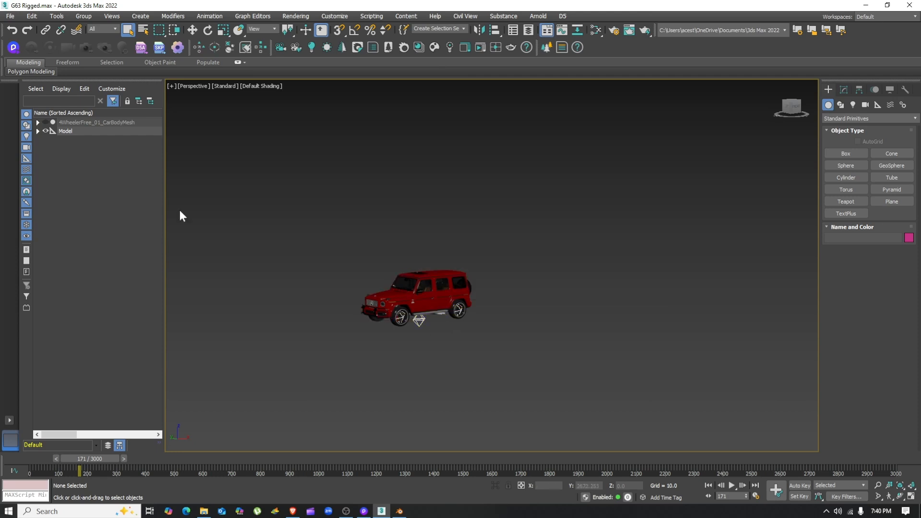
left_click(9, 16)
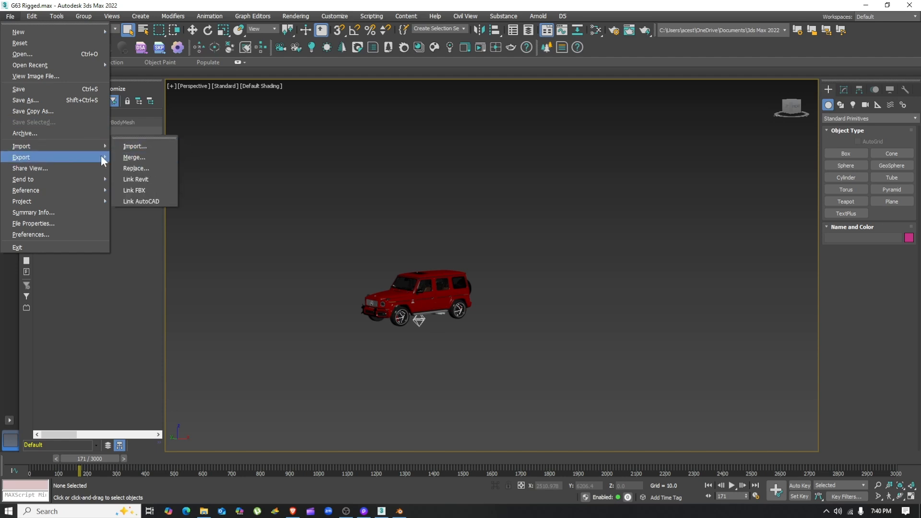
left_click(134, 145)
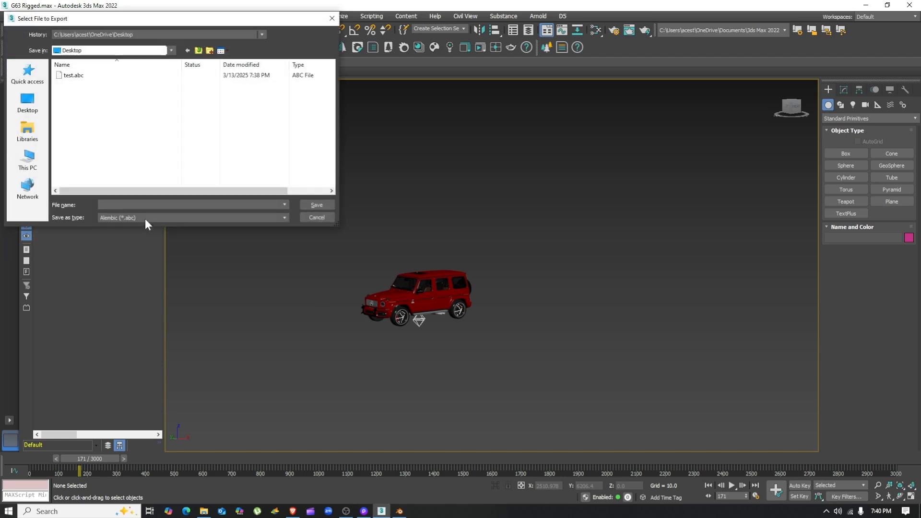
mouse_move(72, 194)
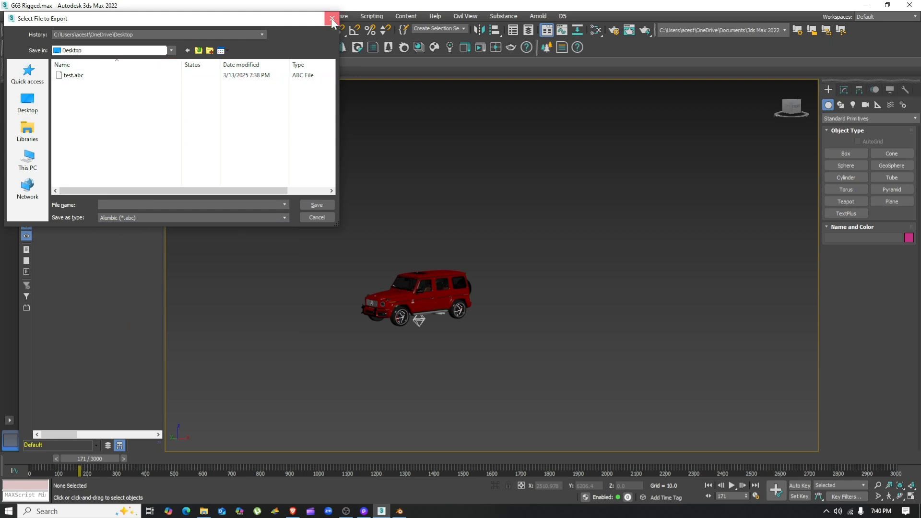
left_click(332, 18)
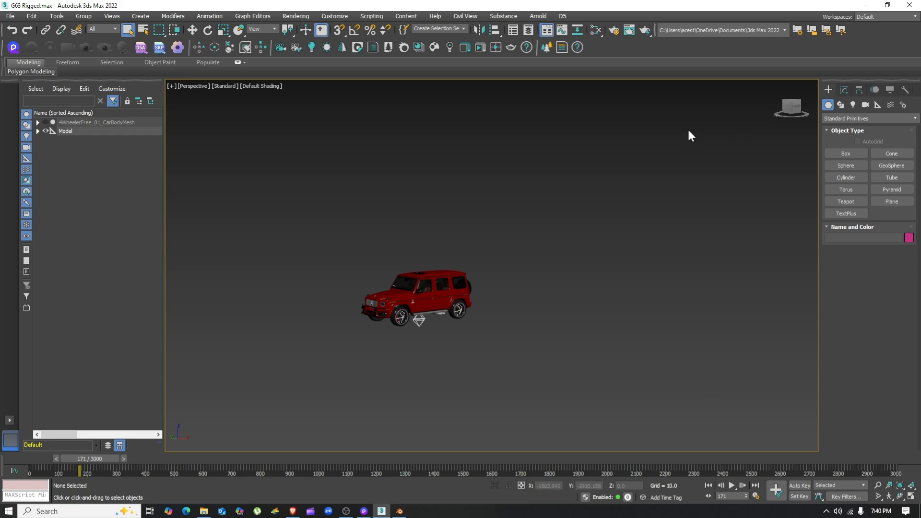
Switch to Blender and bring up its file operations list
left_click(365, 510)
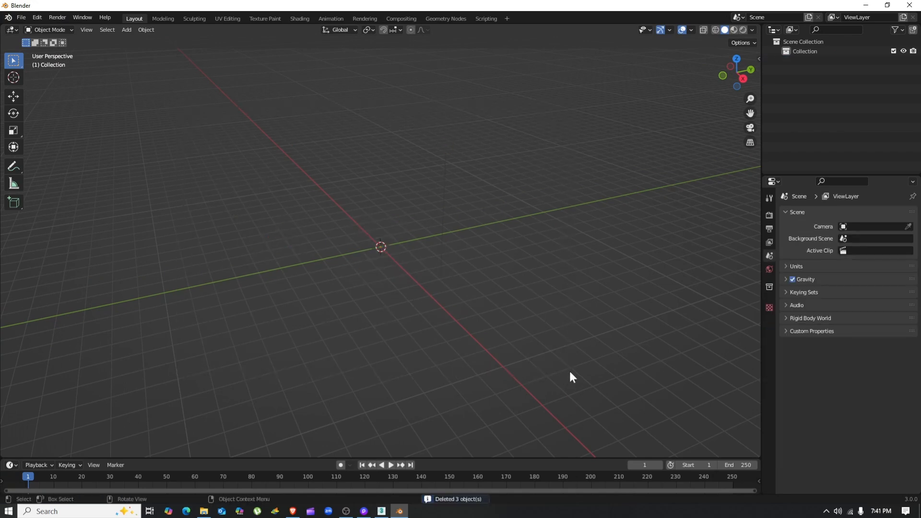
mouse_move(507, 332)
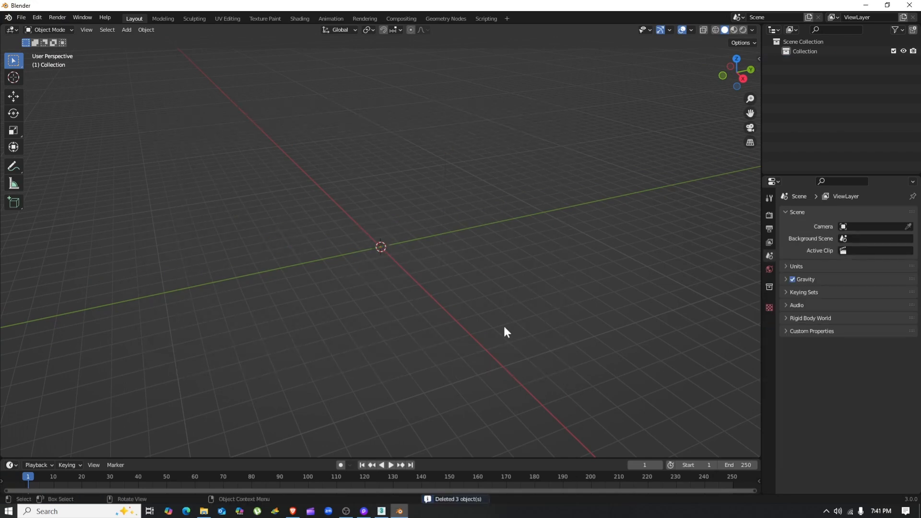
left_click(20, 18)
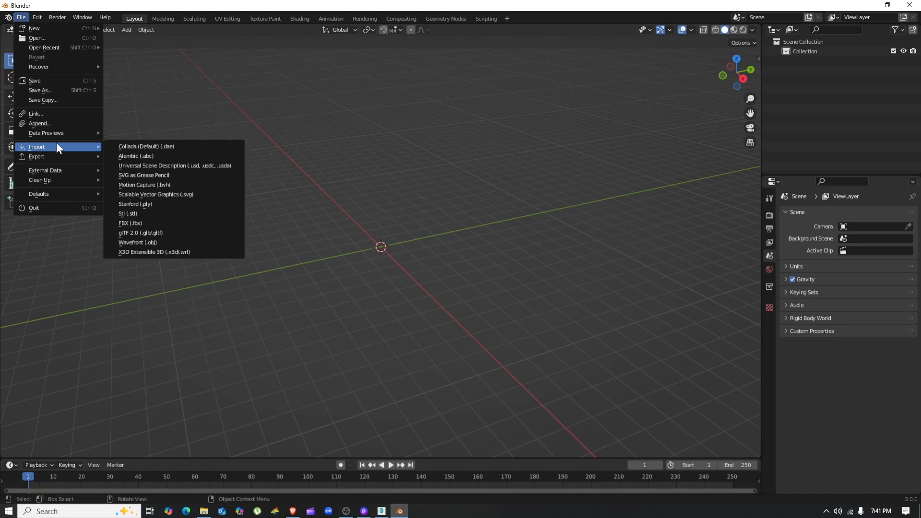
mouse_move(136, 156)
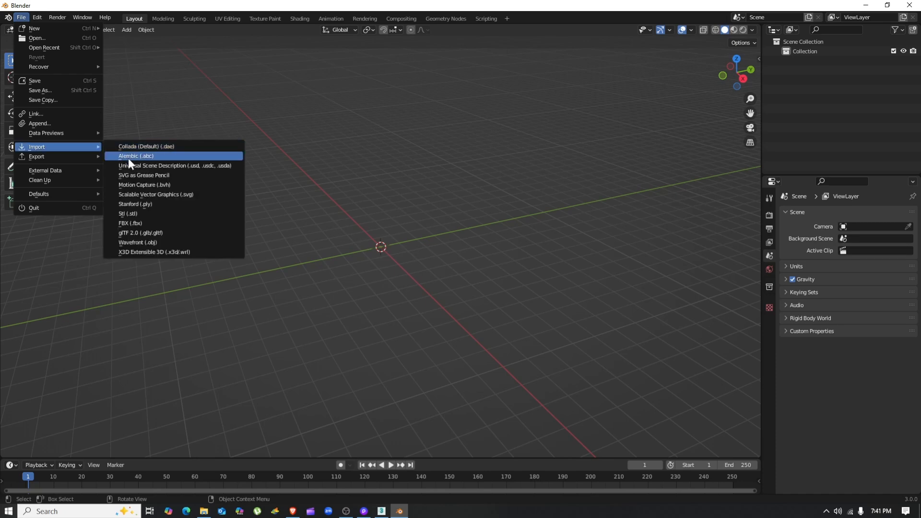
Import 3dsmax G63.abc from Downloads > Blend as an Alembic file
left_click(135, 156)
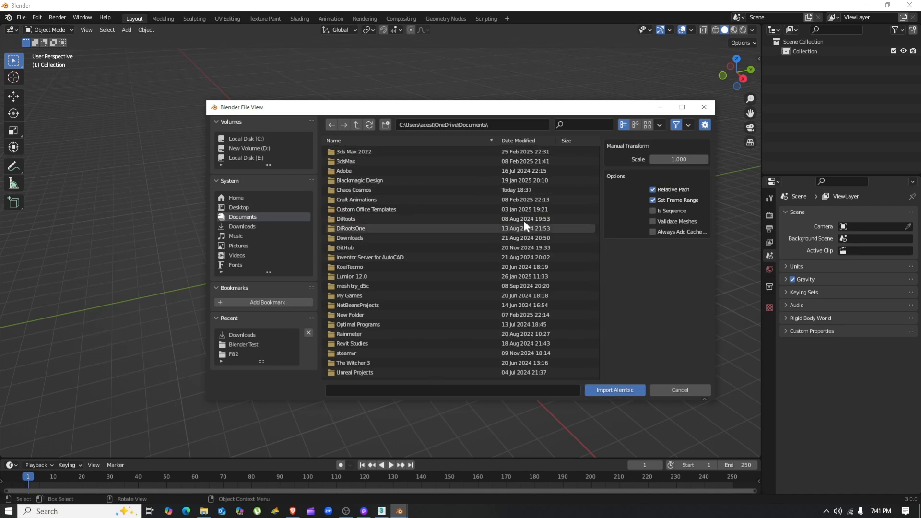
left_click(242, 226)
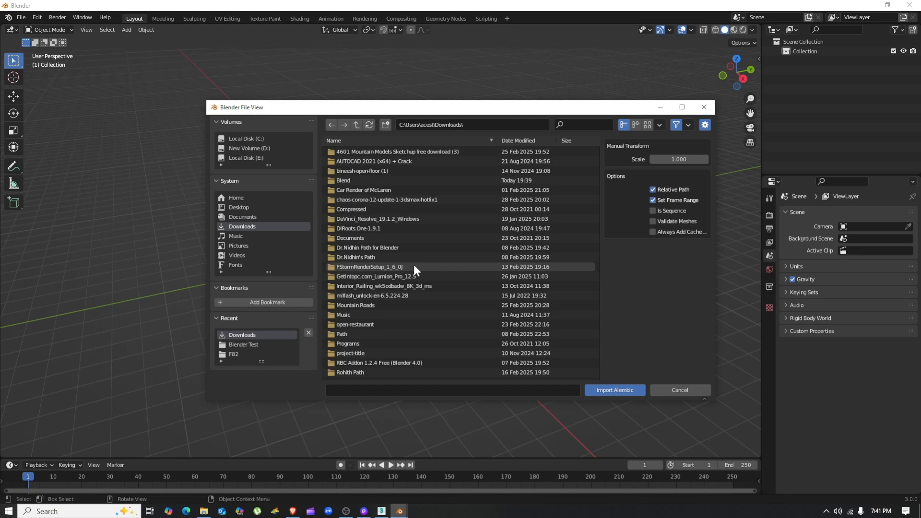
double_click(343, 181)
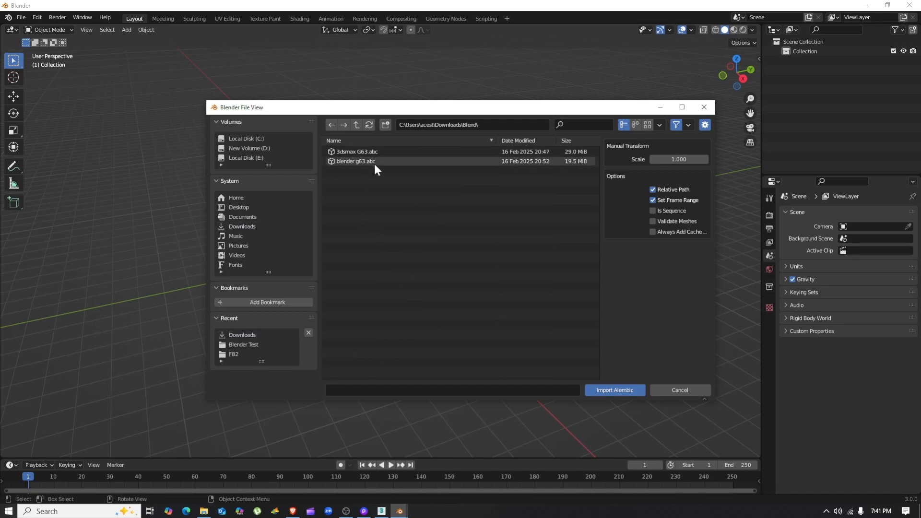
left_click(355, 152)
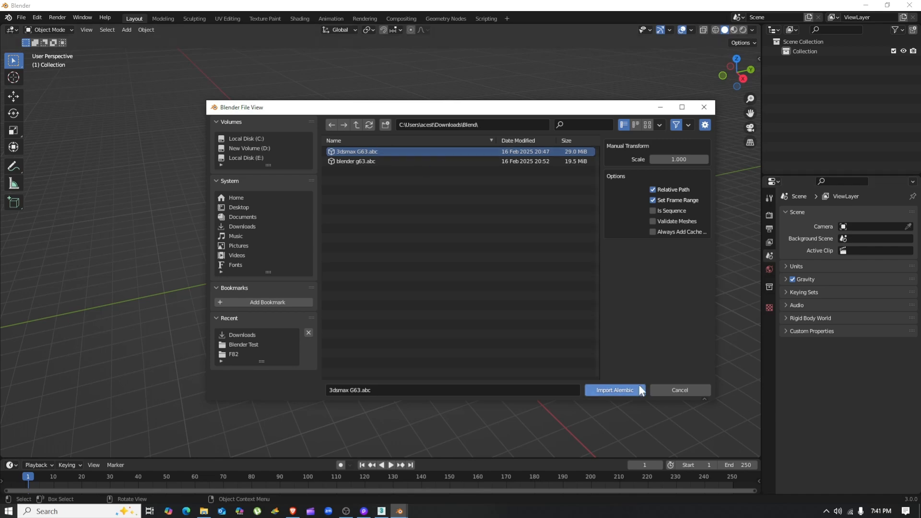
left_click(614, 390)
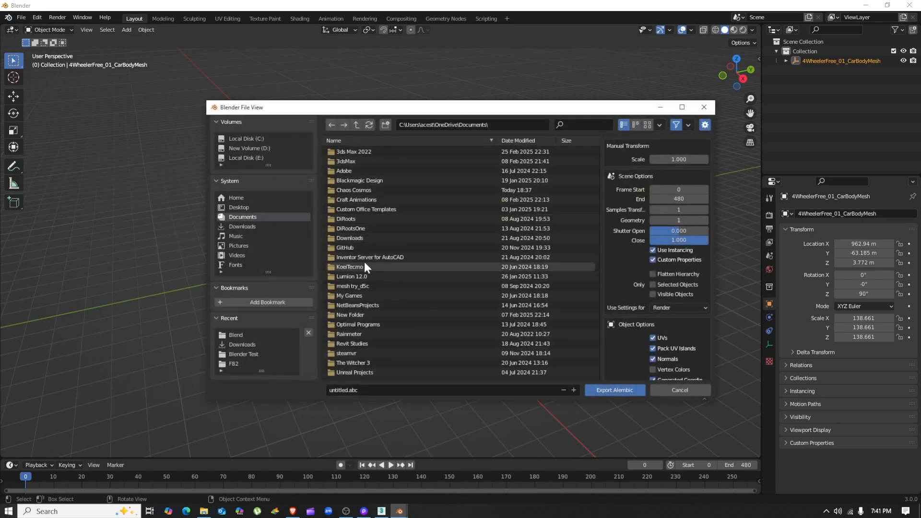
mouse_move(361, 272)
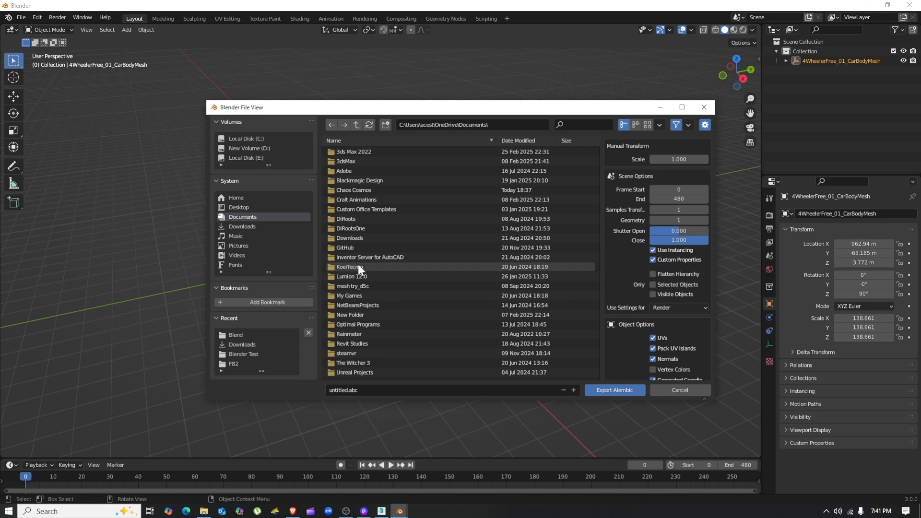
mouse_move(360, 269)
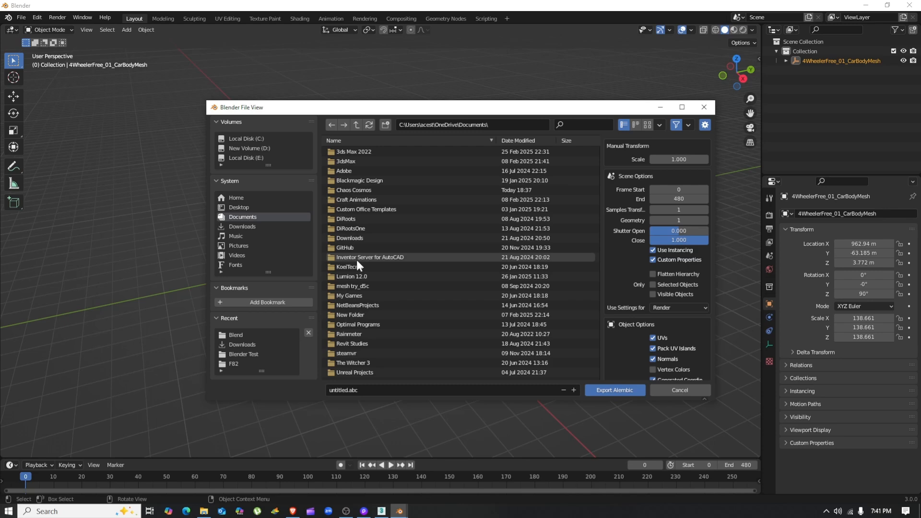
mouse_move(468, 198)
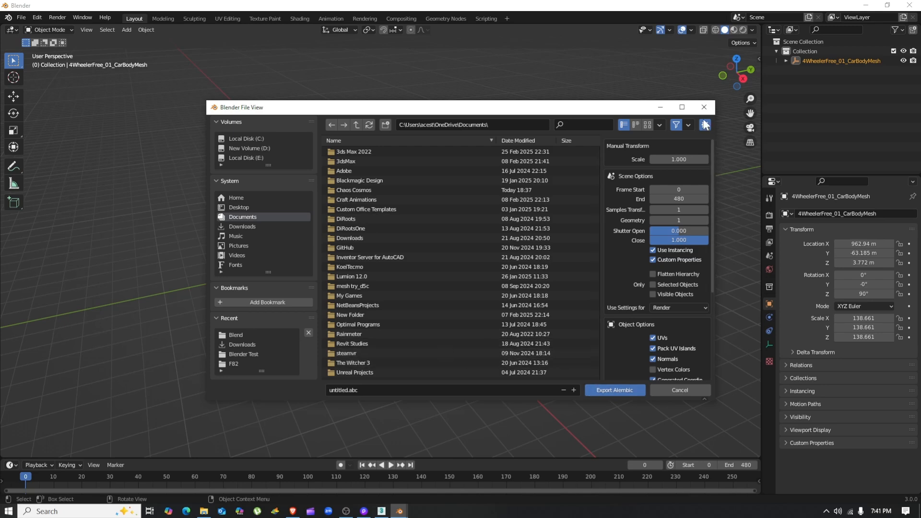
mouse_move(365, 211)
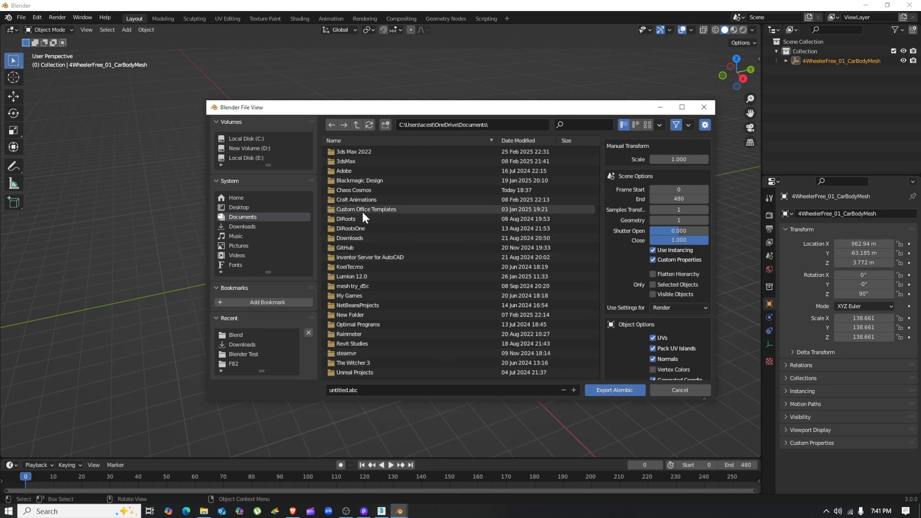
Export the car to the Blend folder as Alembic file 'test blender'
left_click(344, 248)
type("t")
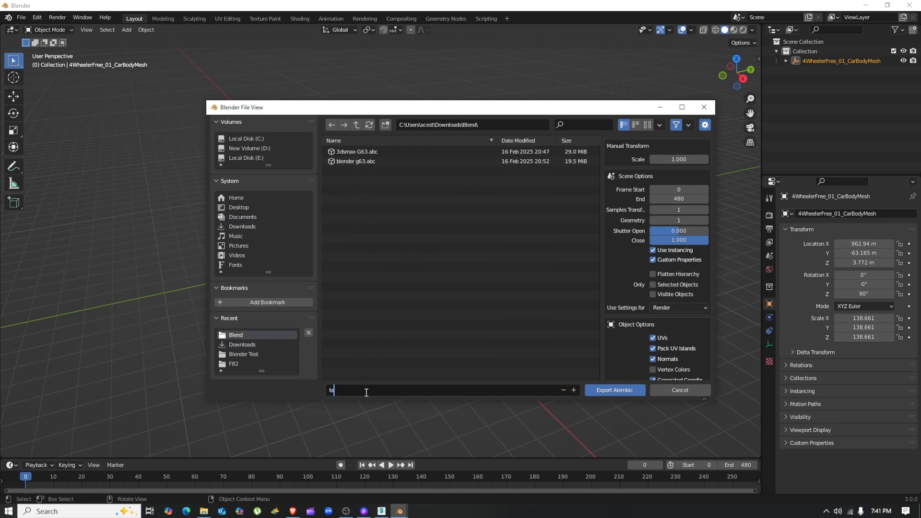
type("est blen")
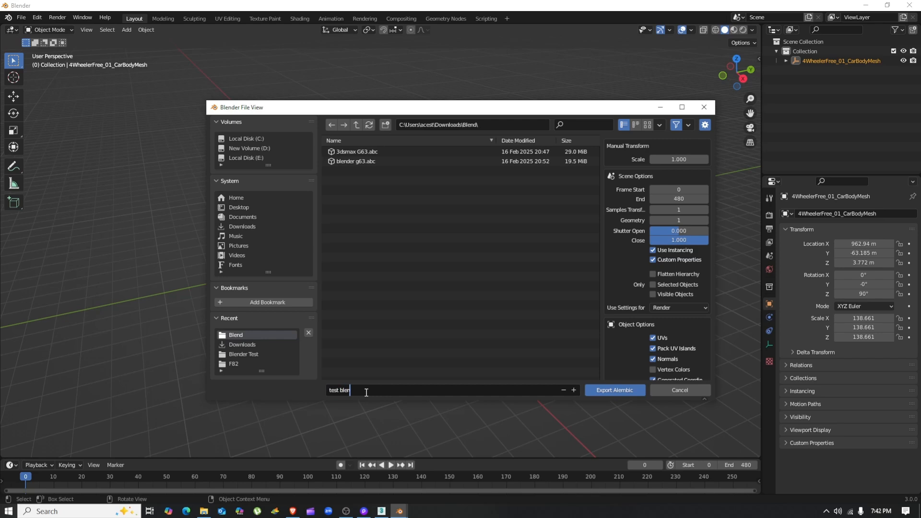
type("der")
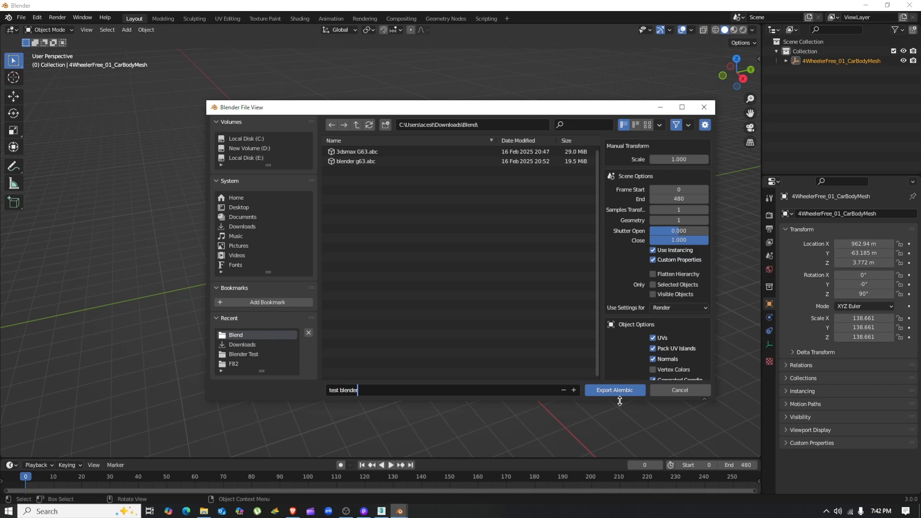
left_click(613, 389)
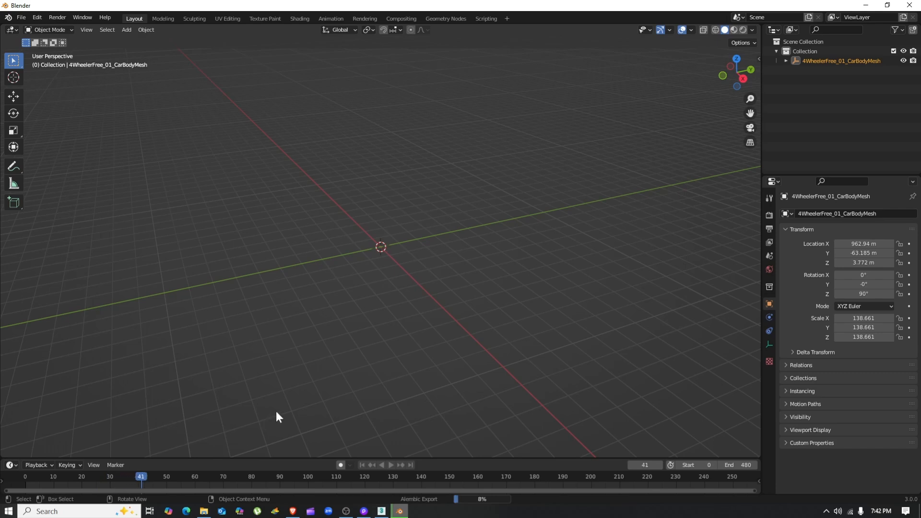
mouse_move(363, 510)
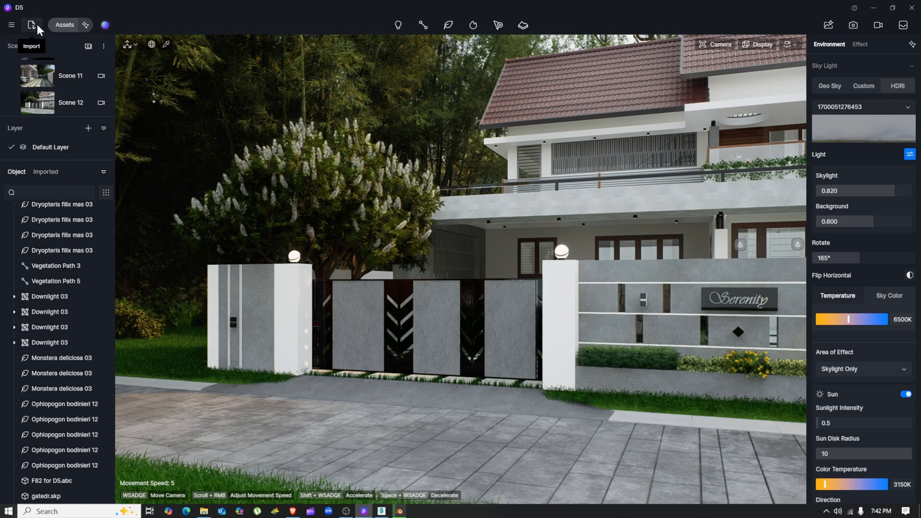
Browse D5's import window to the Blend folder's .abc files, then cancel
left_click(30, 25)
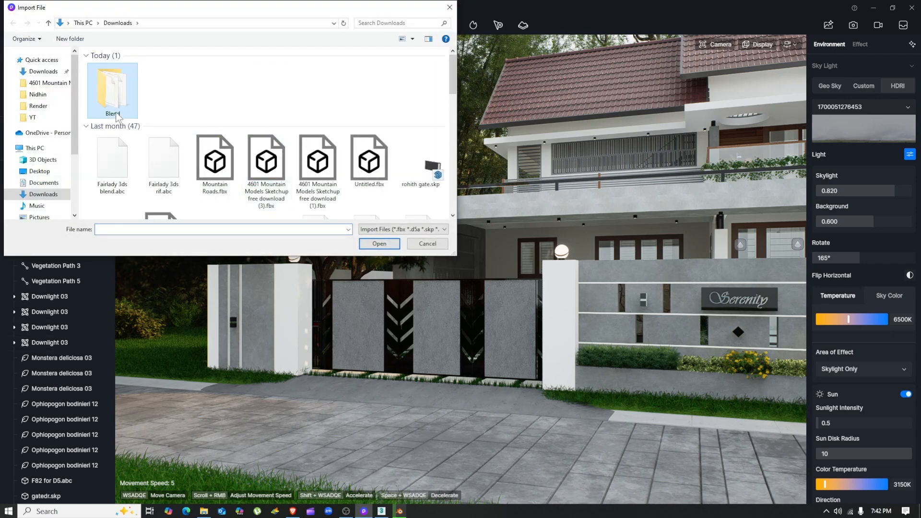
double_click(113, 88)
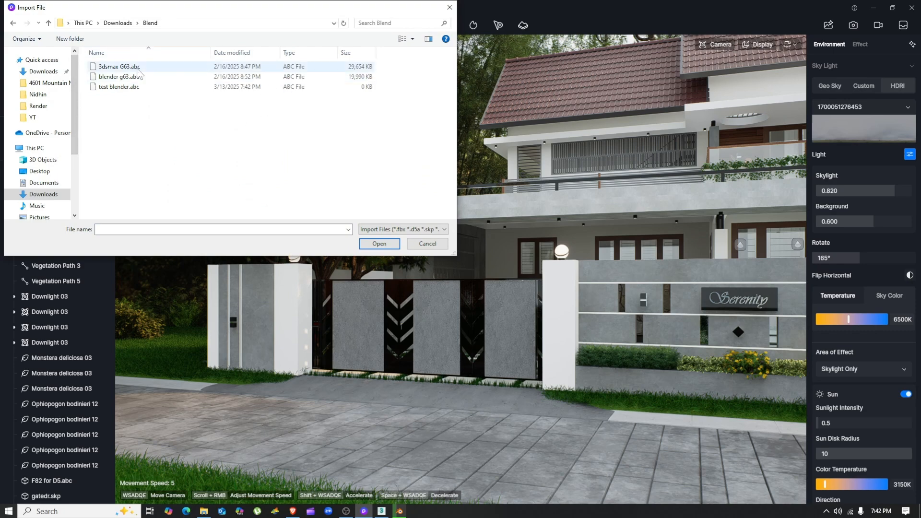
left_click(119, 77)
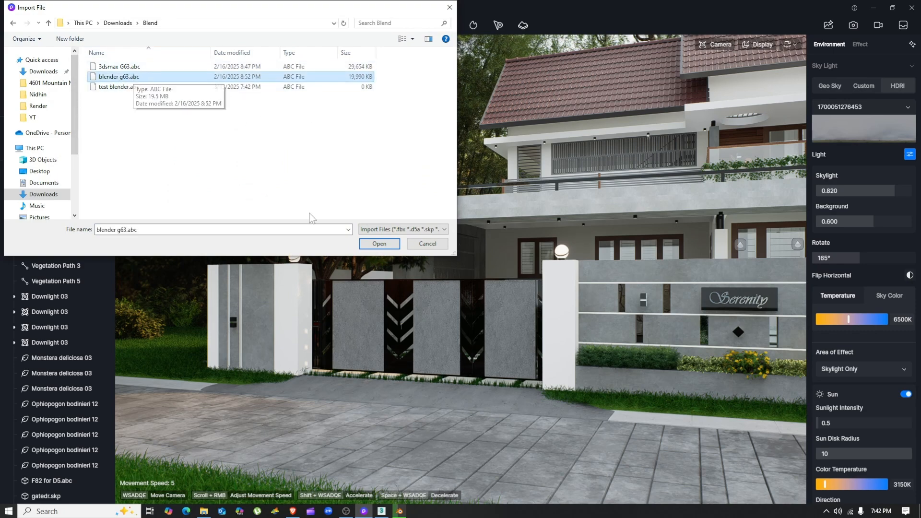
mouse_move(163, 80)
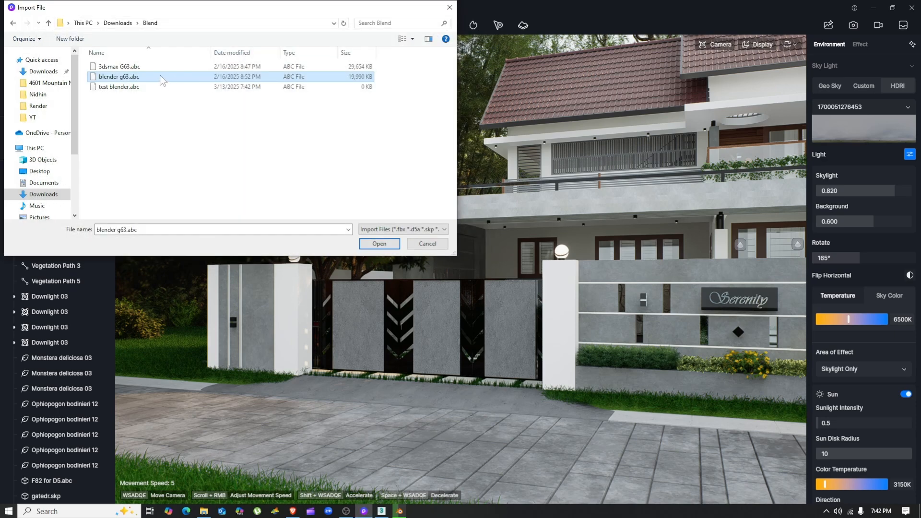
mouse_move(117, 77)
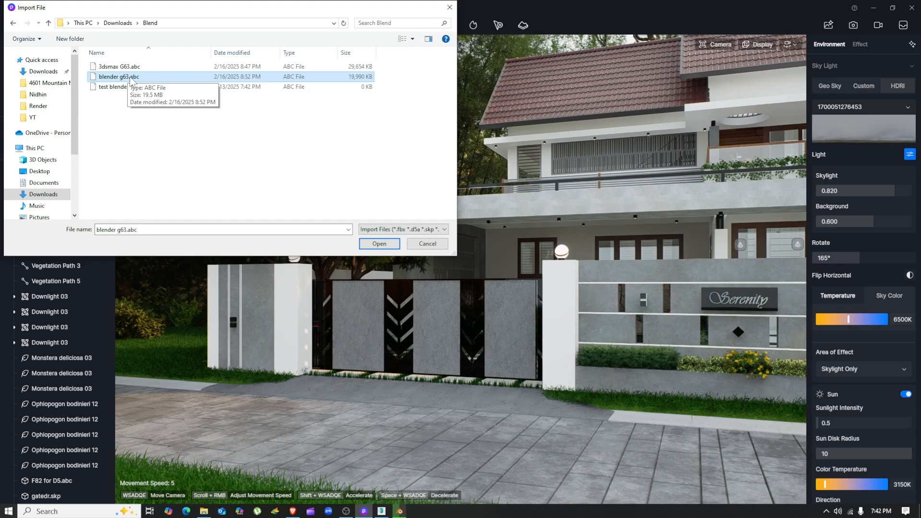
left_click(379, 243)
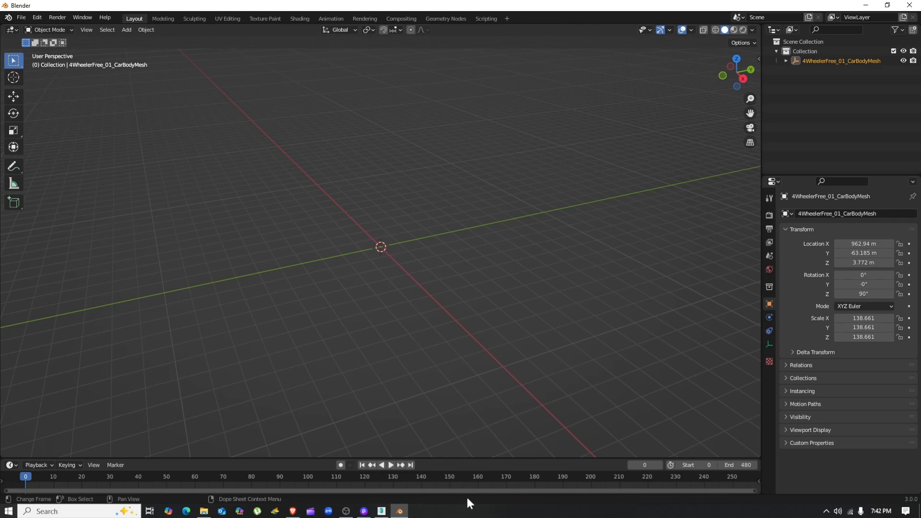
Import test blender.abc from the Blend folder into D5 Render
left_click(380, 511)
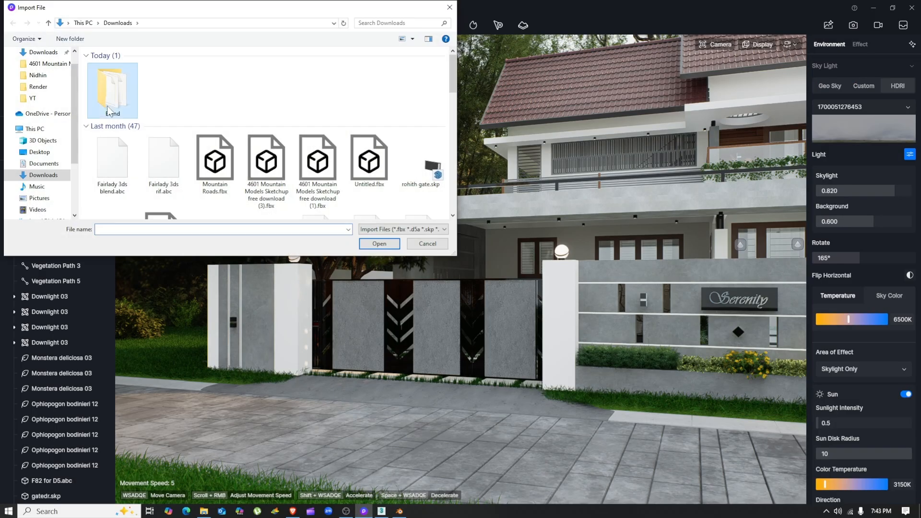
double_click(111, 88)
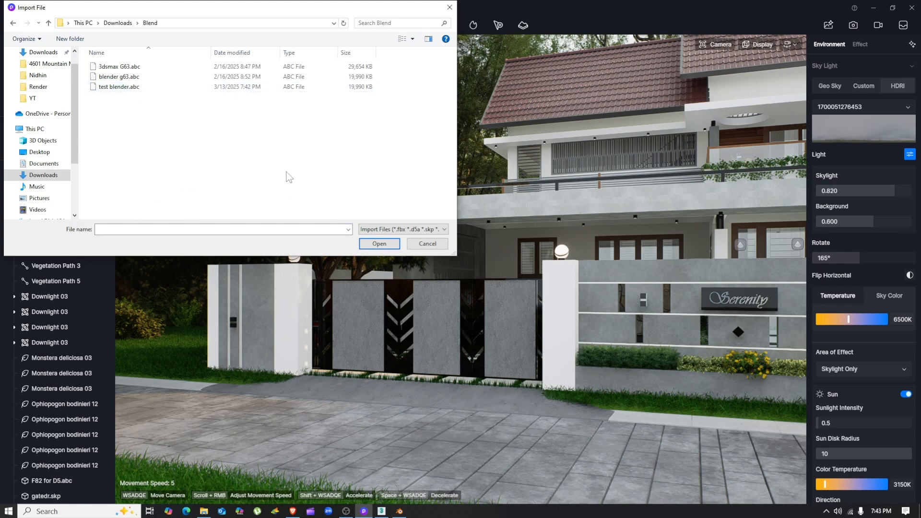
left_click(119, 86)
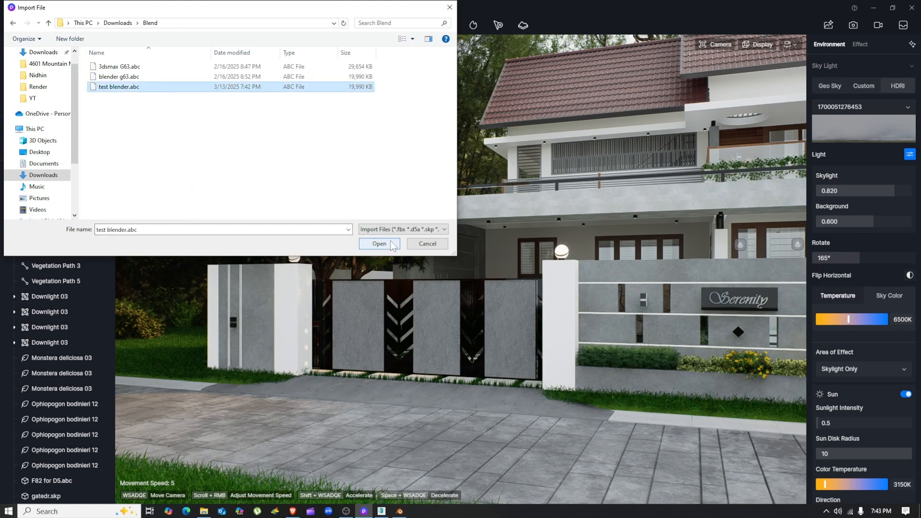
left_click(379, 243)
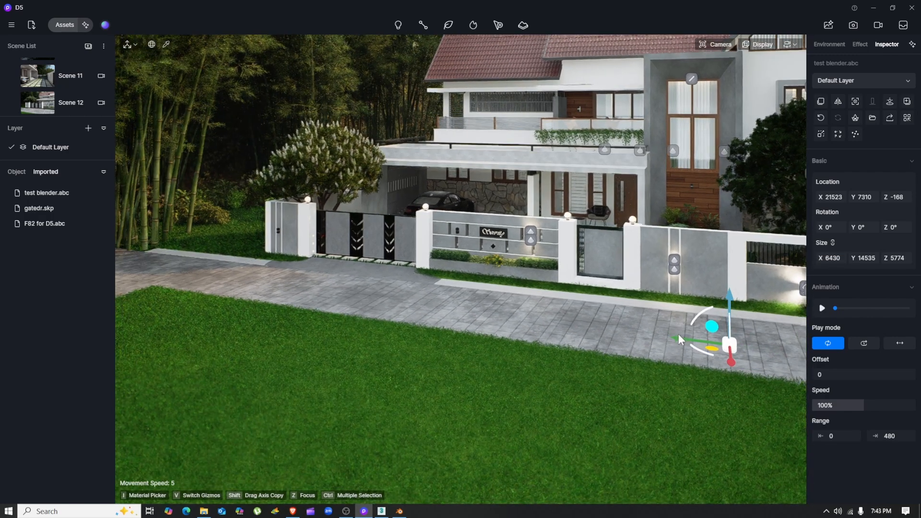
Drag the imported white car onto the lawn beside the driveway
left_click_drag(678, 339, 567, 323)
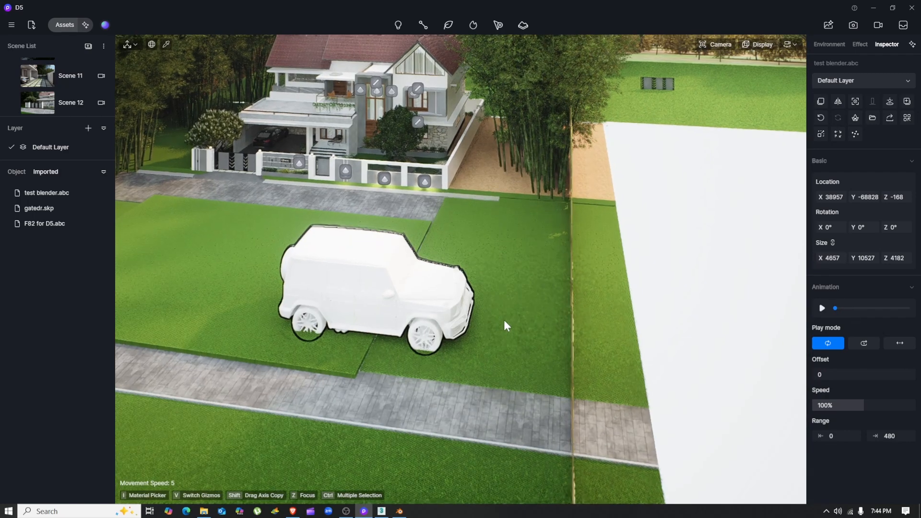
Select the car body's material for editing
left_click(427, 297)
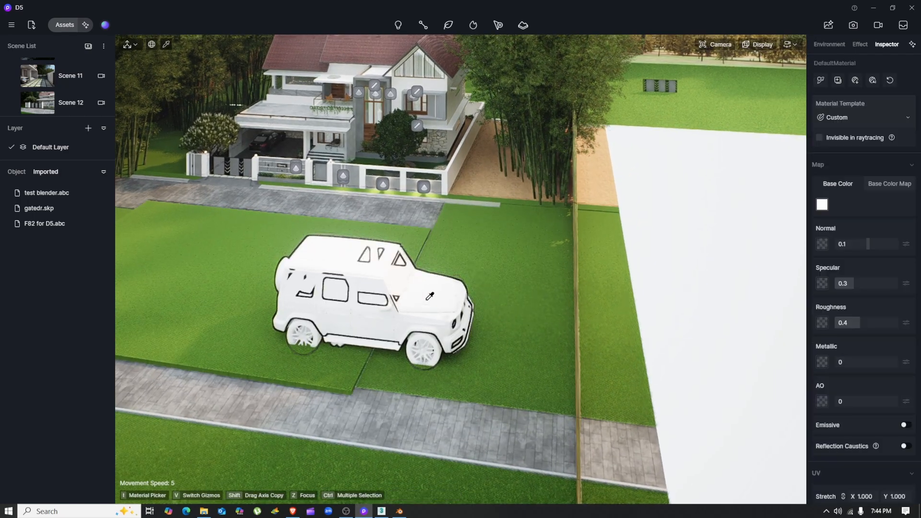
Set the car body base colour to black with roughness 0, then deselect
left_click(822, 205)
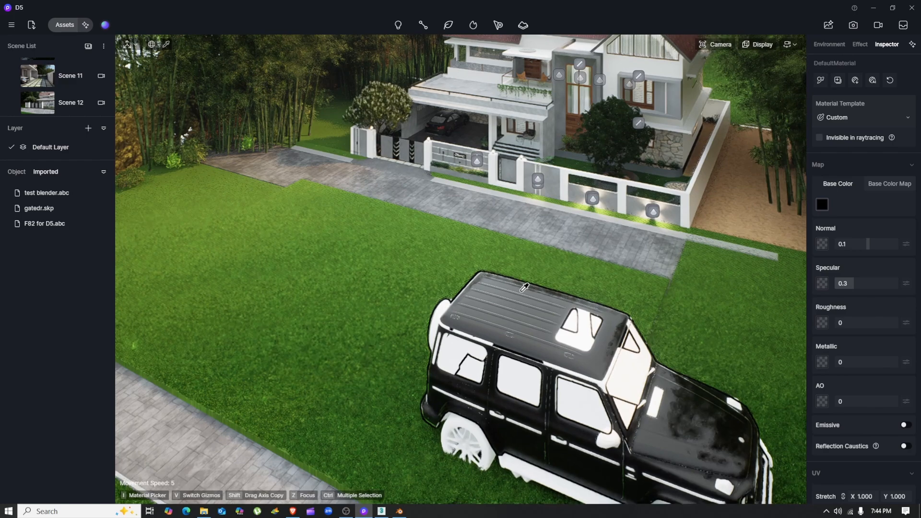
left_click(829, 44)
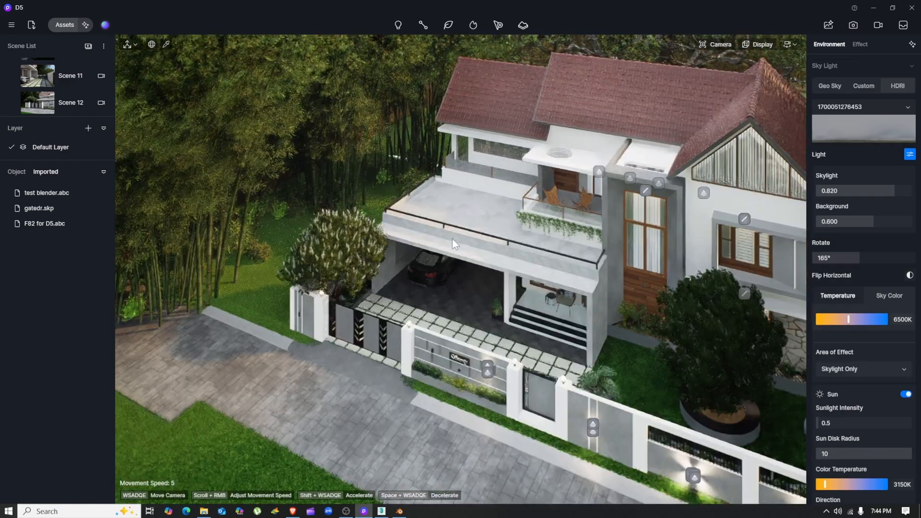
In Video mode, play Clip 1's 15-second shot through and stop it
left_click(879, 25)
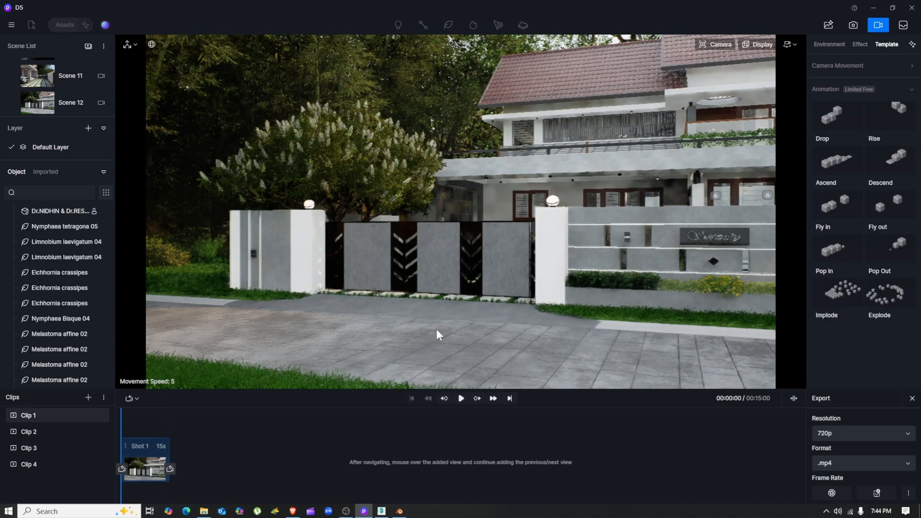
left_click(461, 398)
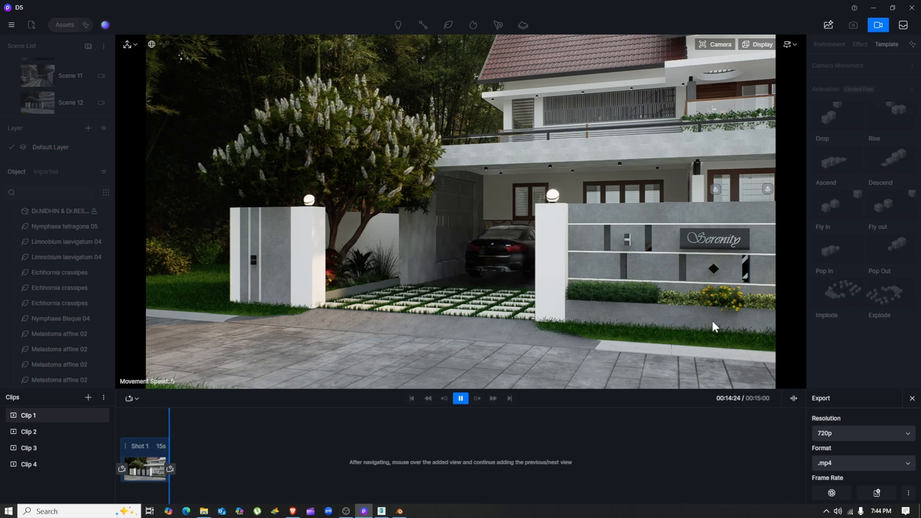
left_click(460, 397)
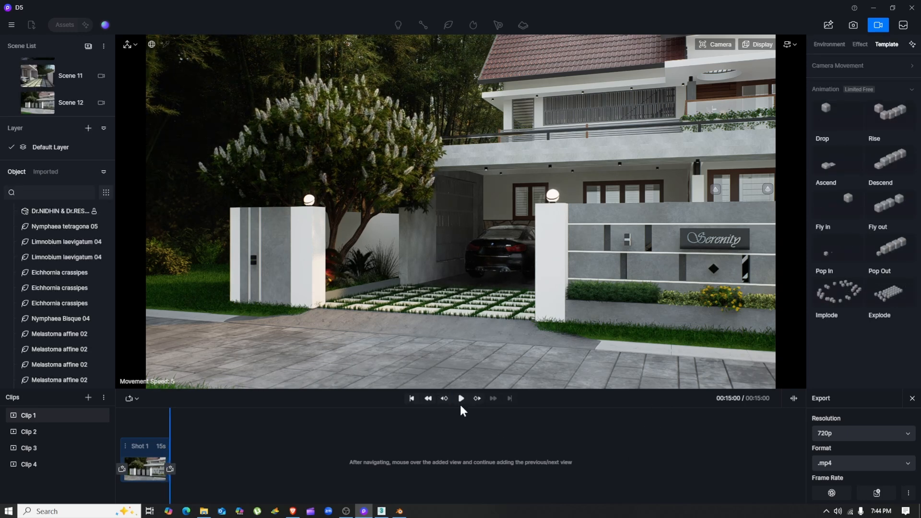